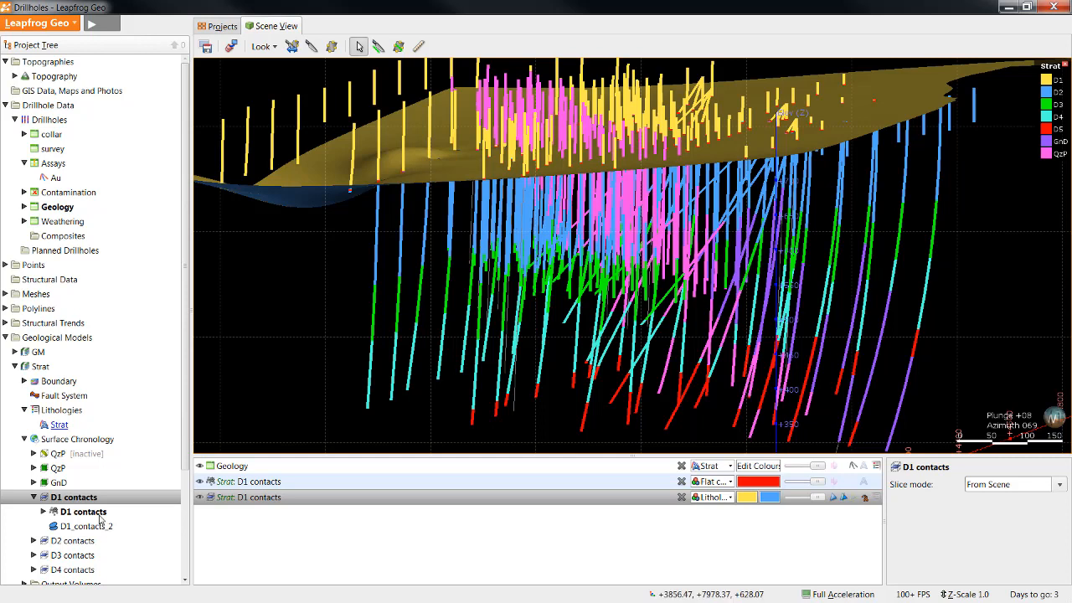
pyautogui.moveTo(98, 513)
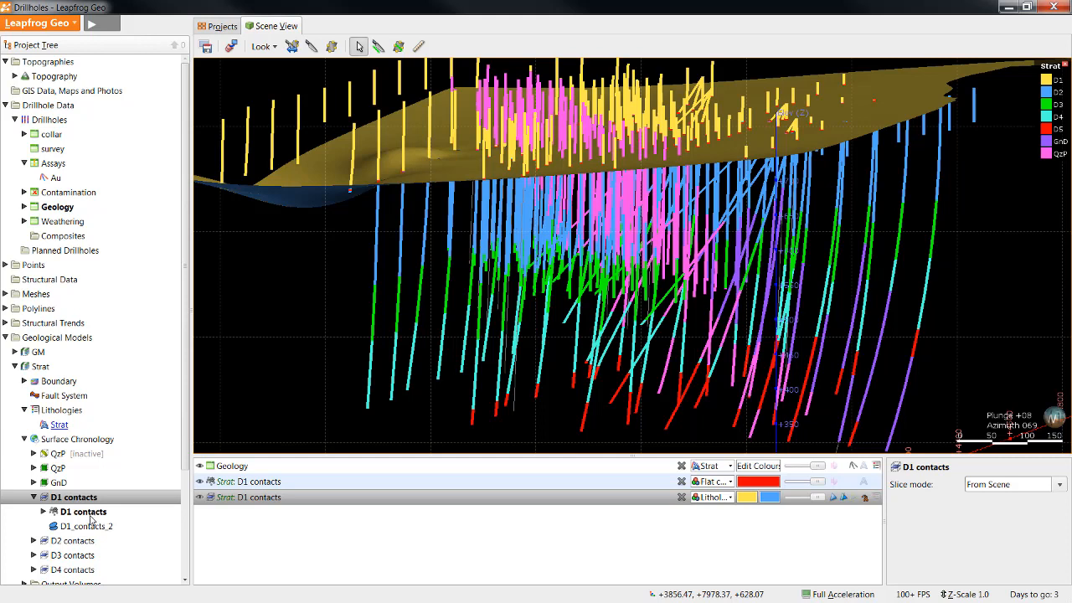
pyautogui.moveTo(92, 519)
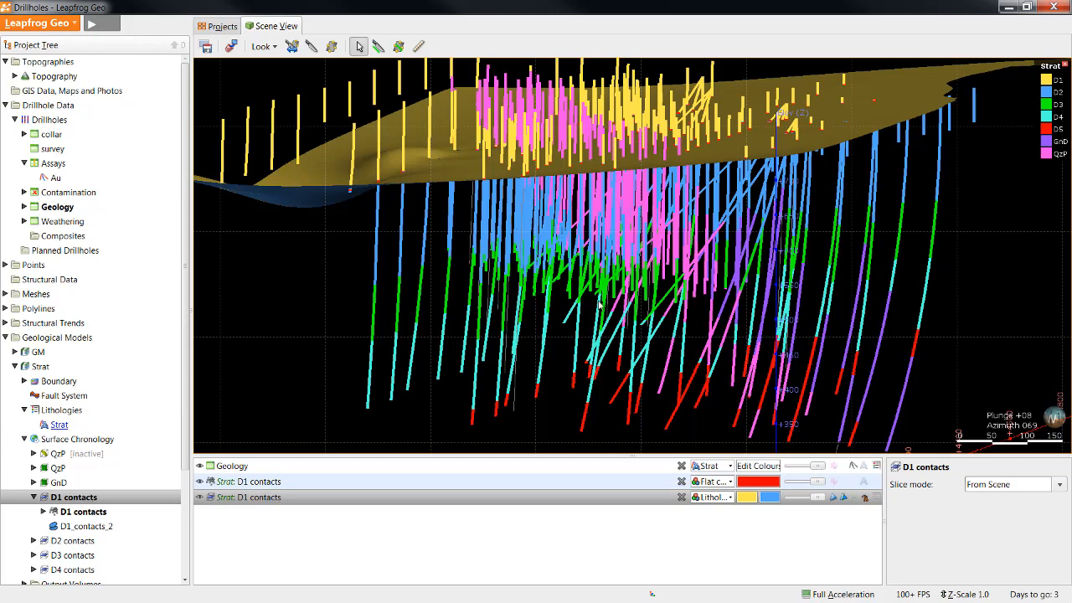
pyautogui.moveTo(549, 358)
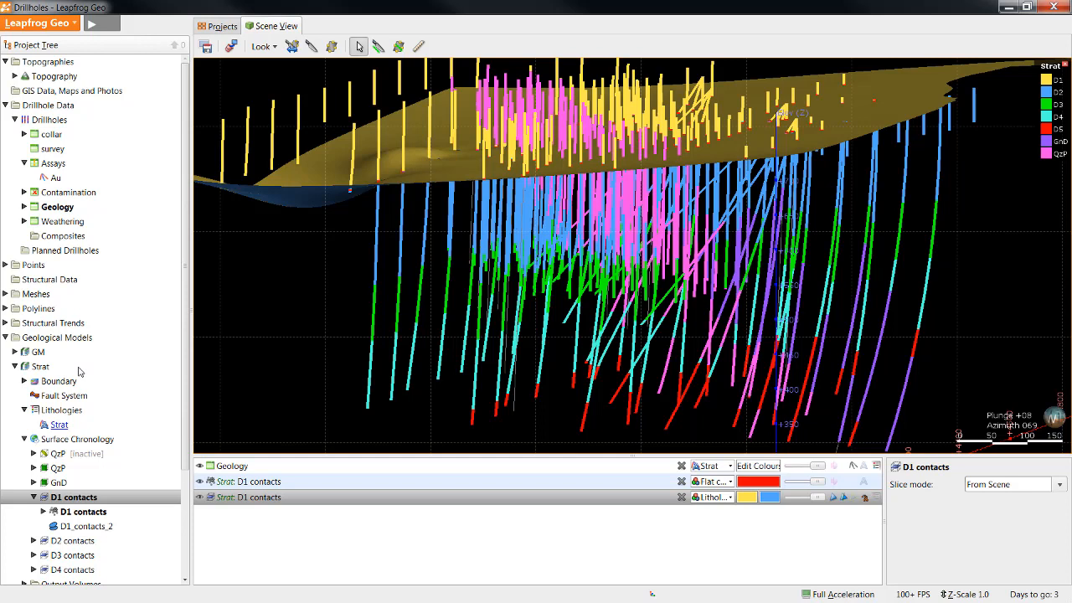
pyautogui.moveTo(44, 369)
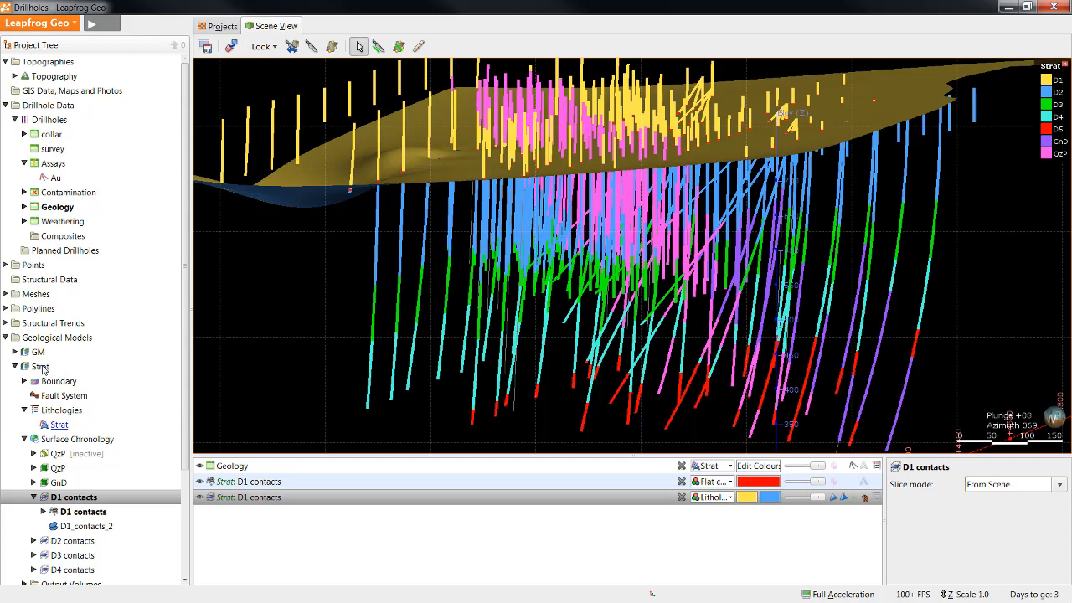
# Set the Strat geological model's Snap to data from Off to All data and apply it
pyautogui.click(42, 367)
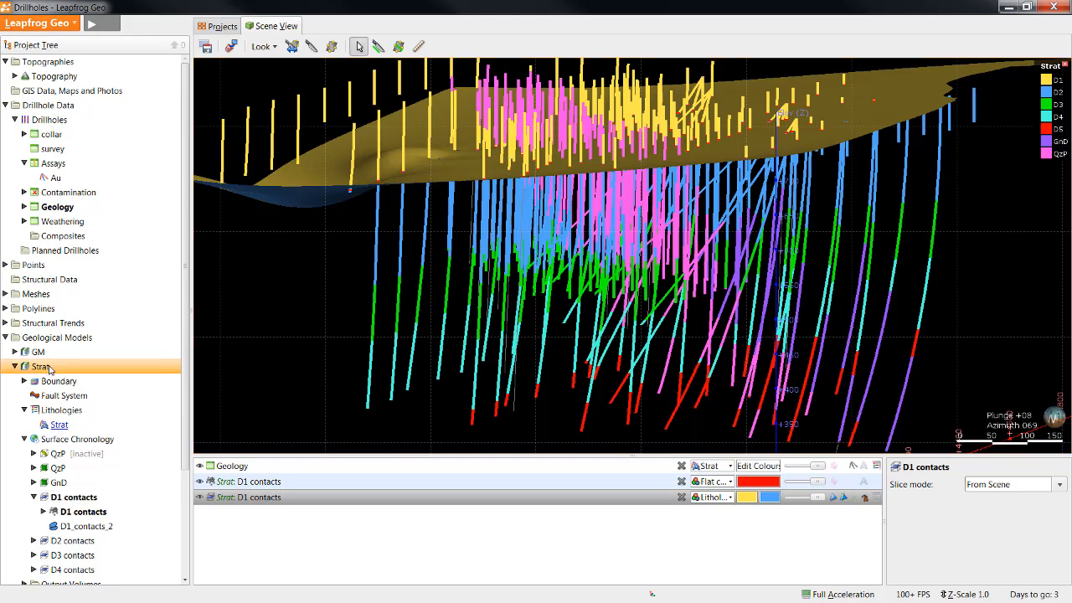
pyautogui.doubleClick(40, 367)
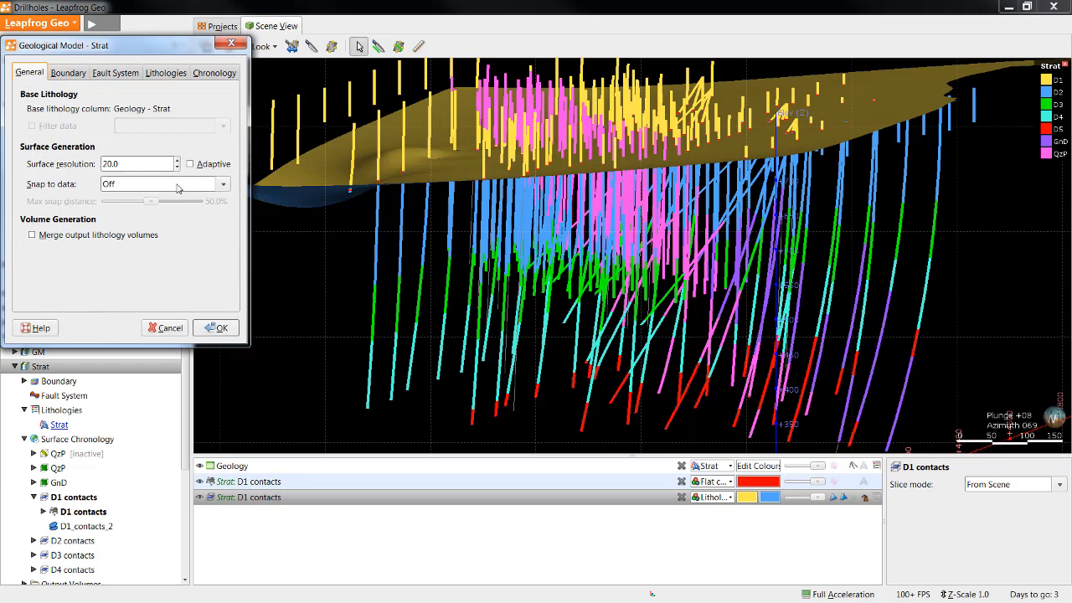
pyautogui.moveTo(221, 186)
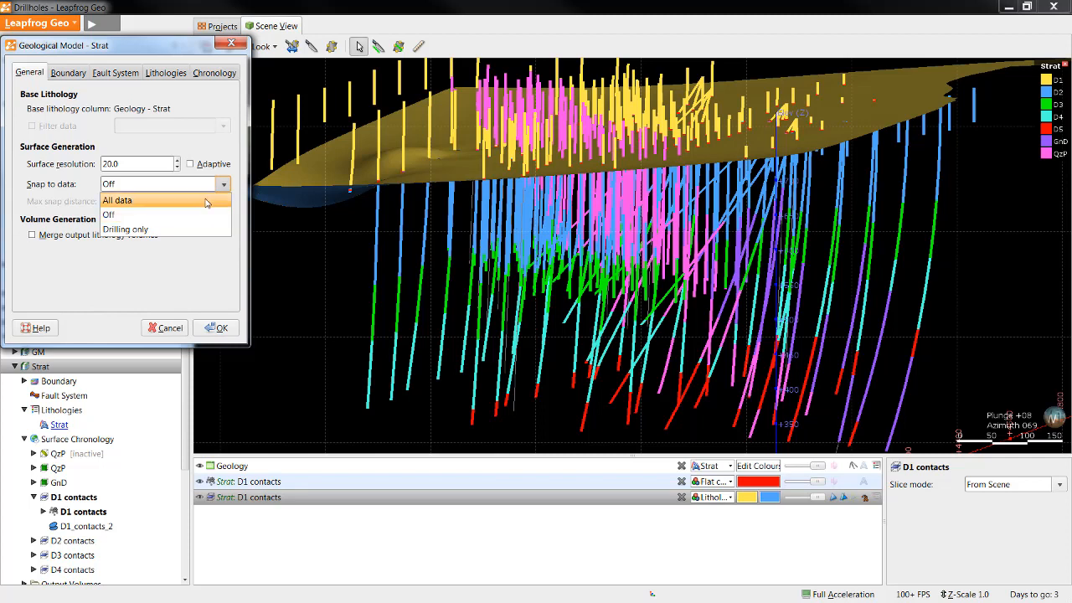
pyautogui.moveTo(203, 227)
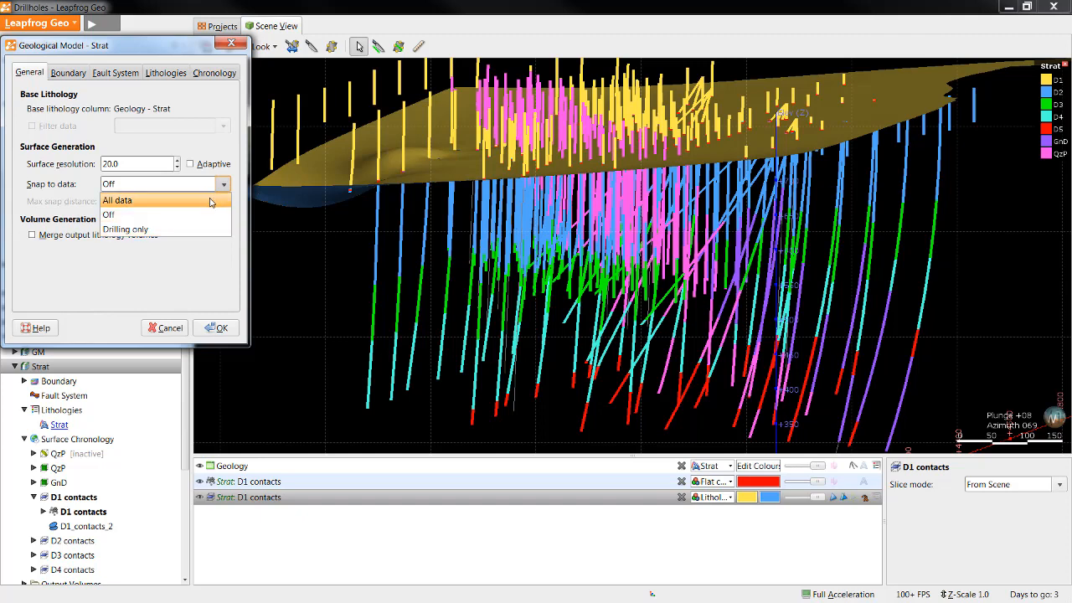
pyautogui.click(118, 201)
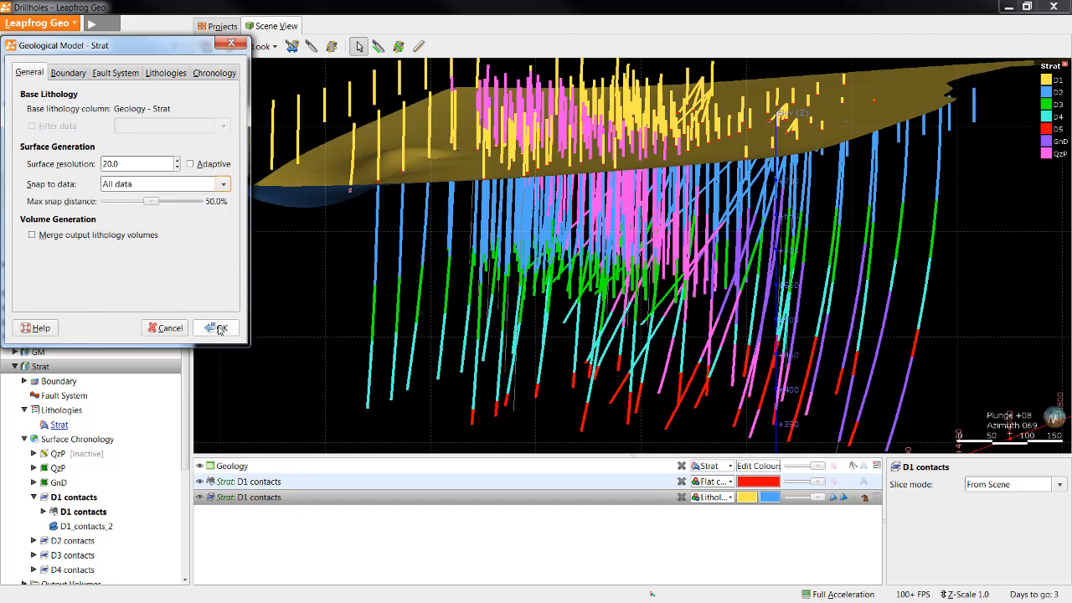
pyautogui.click(221, 327)
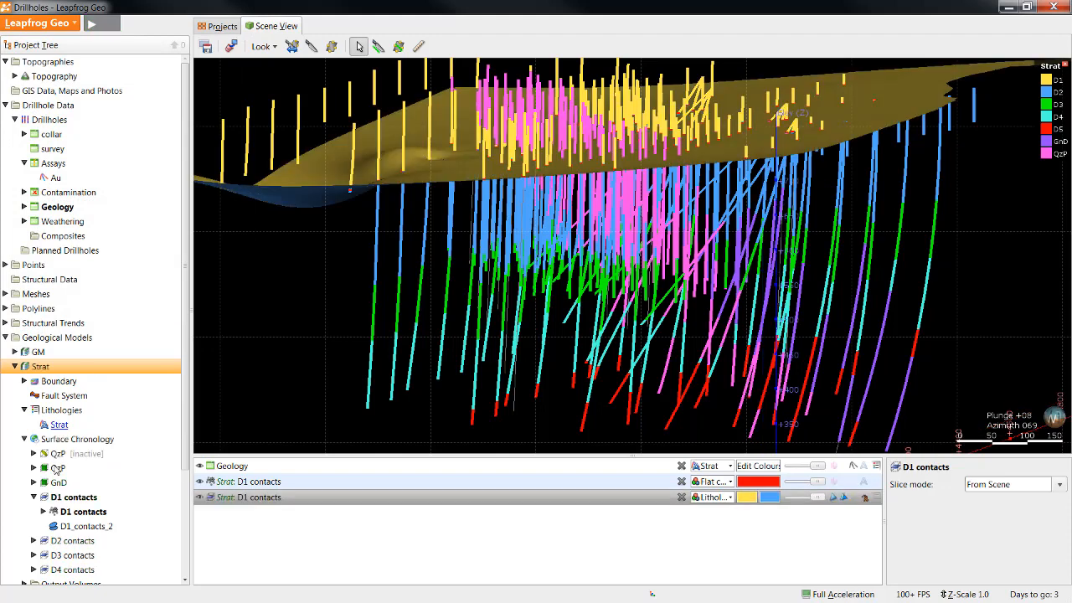
# Set QzP's Surfacing snap-to-data to All data instead of inheriting from GM
pyautogui.doubleClick(57, 468)
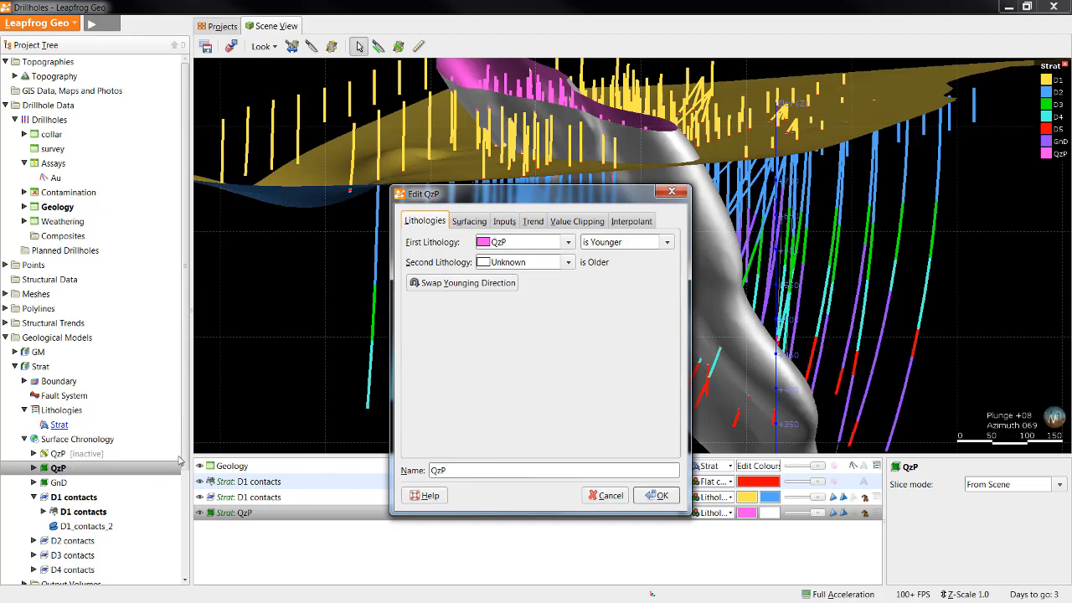
pyautogui.click(469, 221)
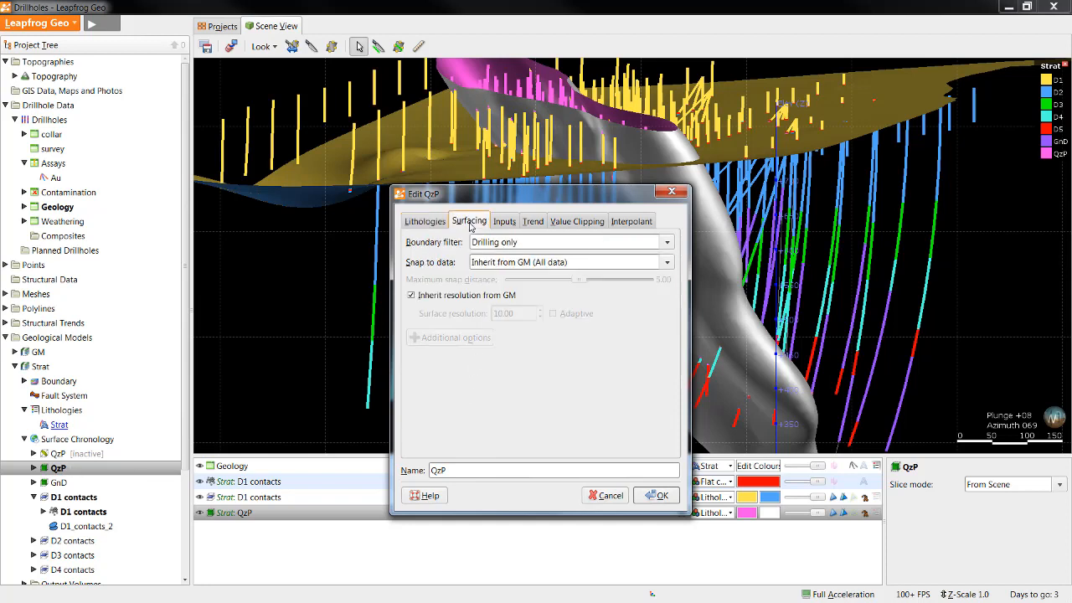
pyautogui.moveTo(443, 270)
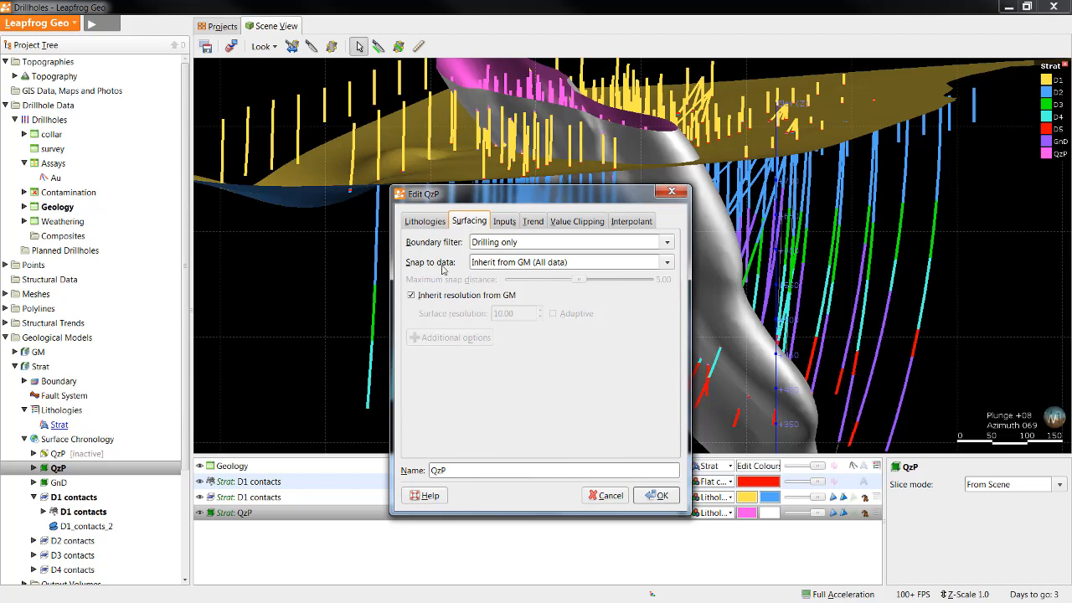
pyautogui.click(667, 262)
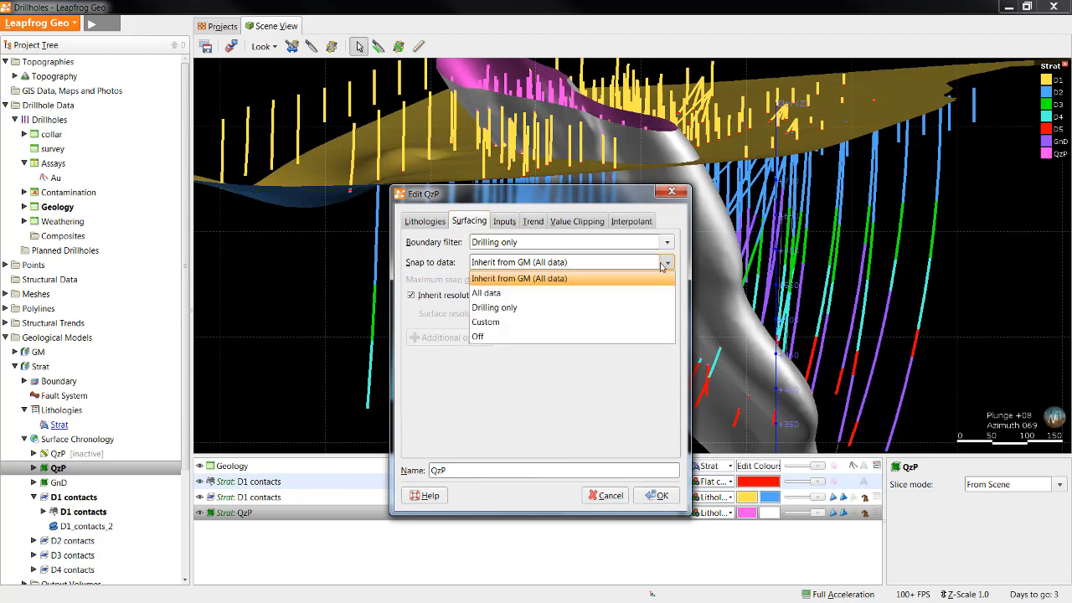
pyautogui.moveTo(567, 282)
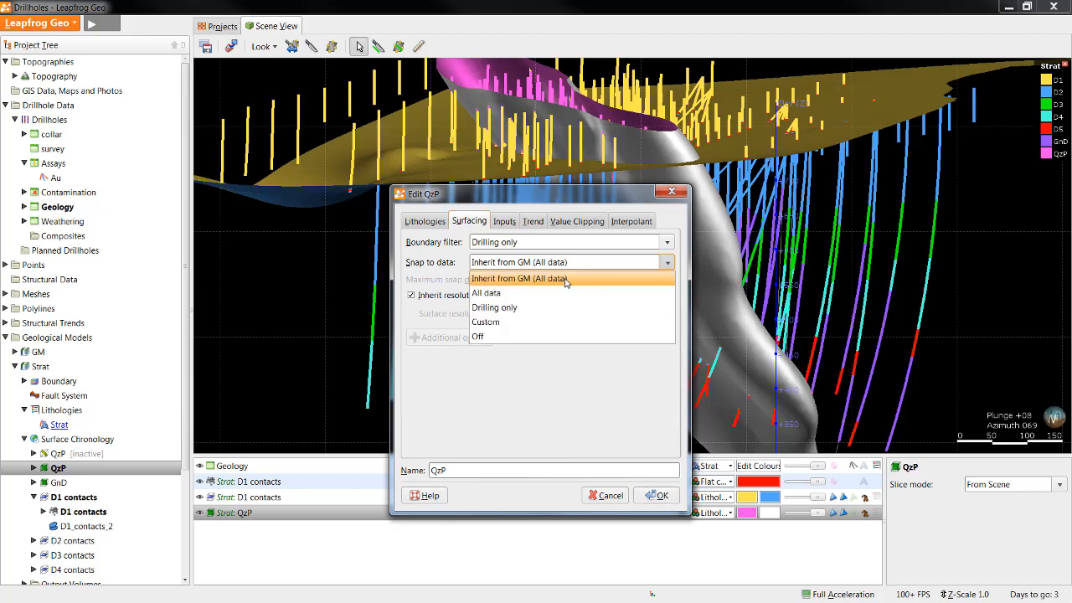
pyautogui.moveTo(486, 293)
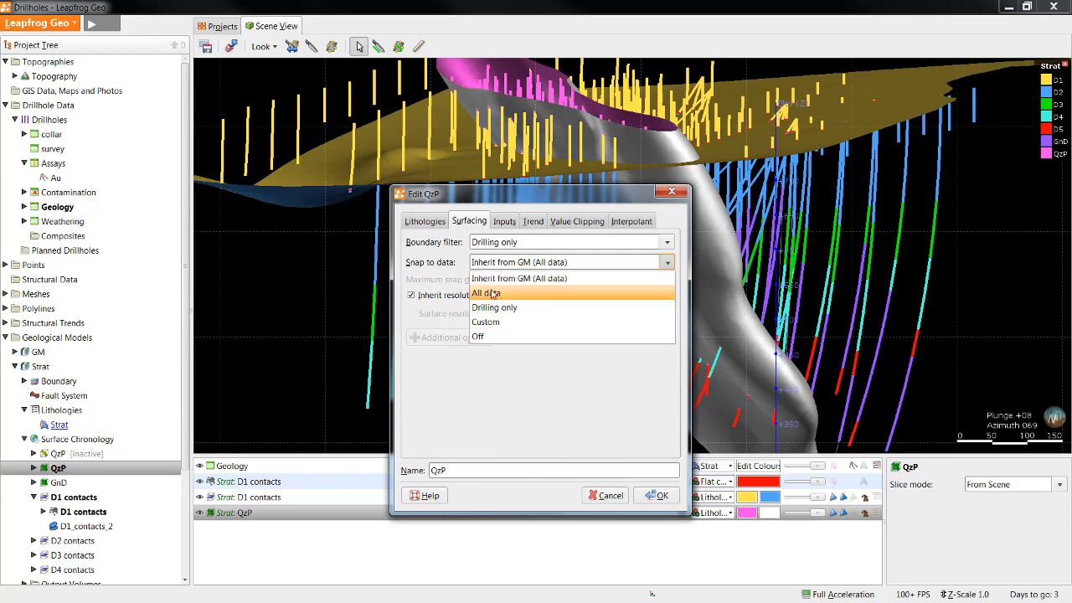
pyautogui.click(519, 278)
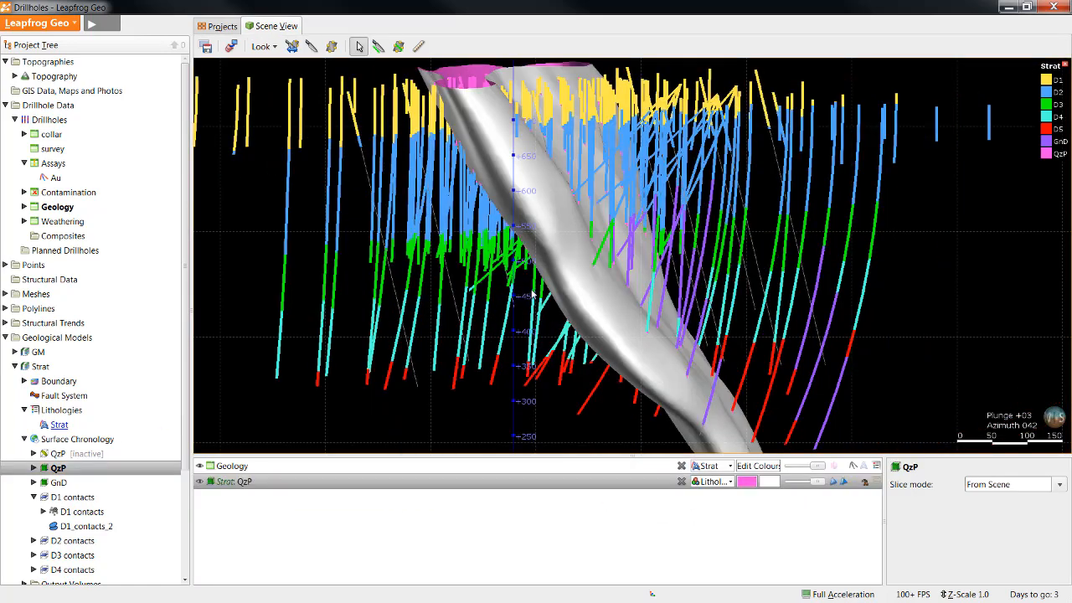
pyautogui.moveTo(617, 243)
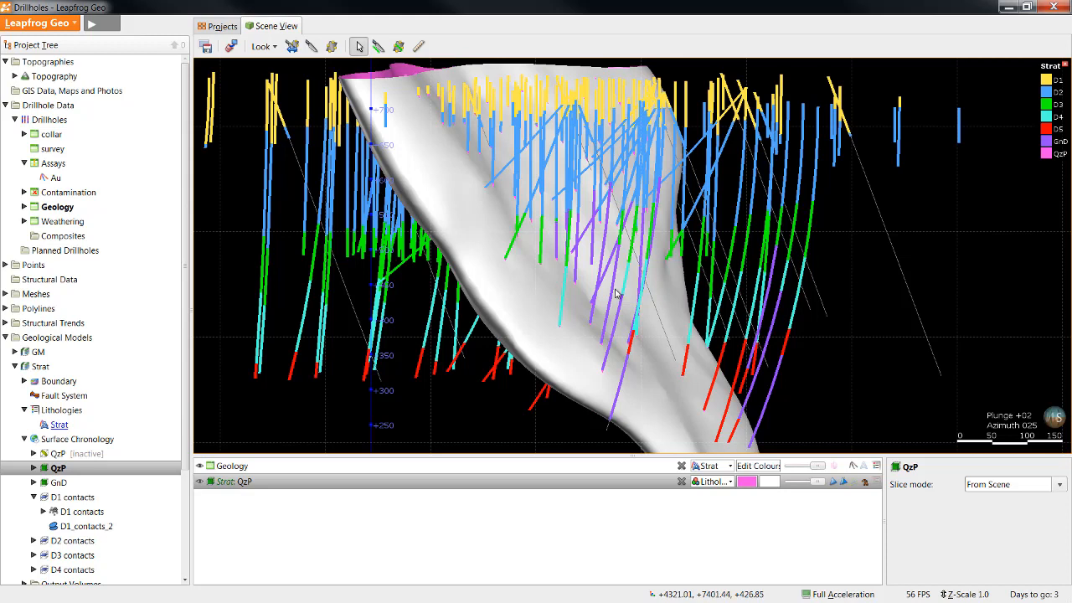
pyautogui.moveTo(616, 299)
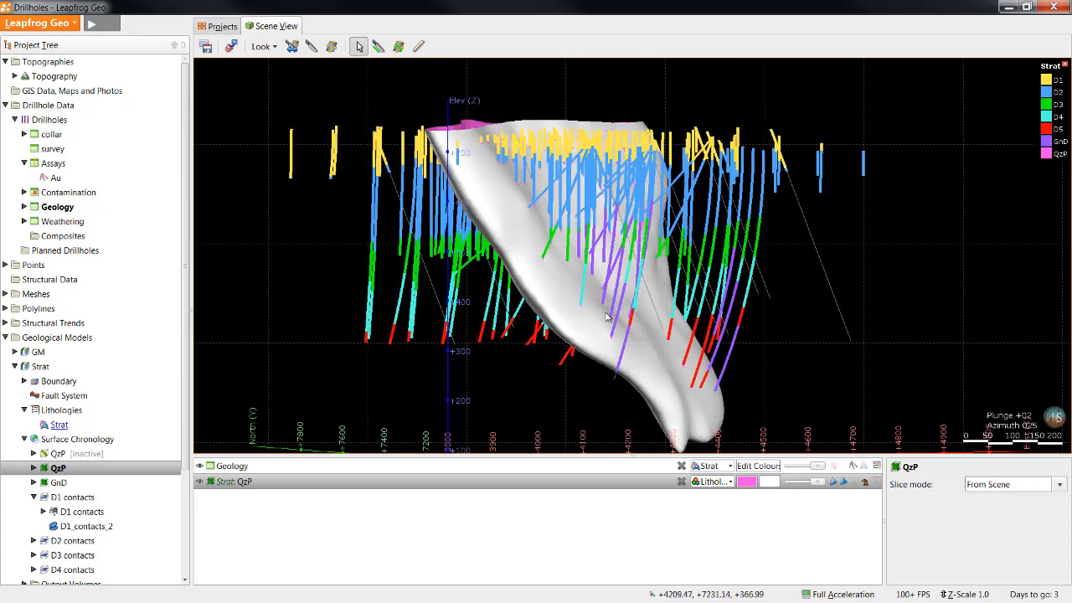
pyautogui.moveTo(604, 320)
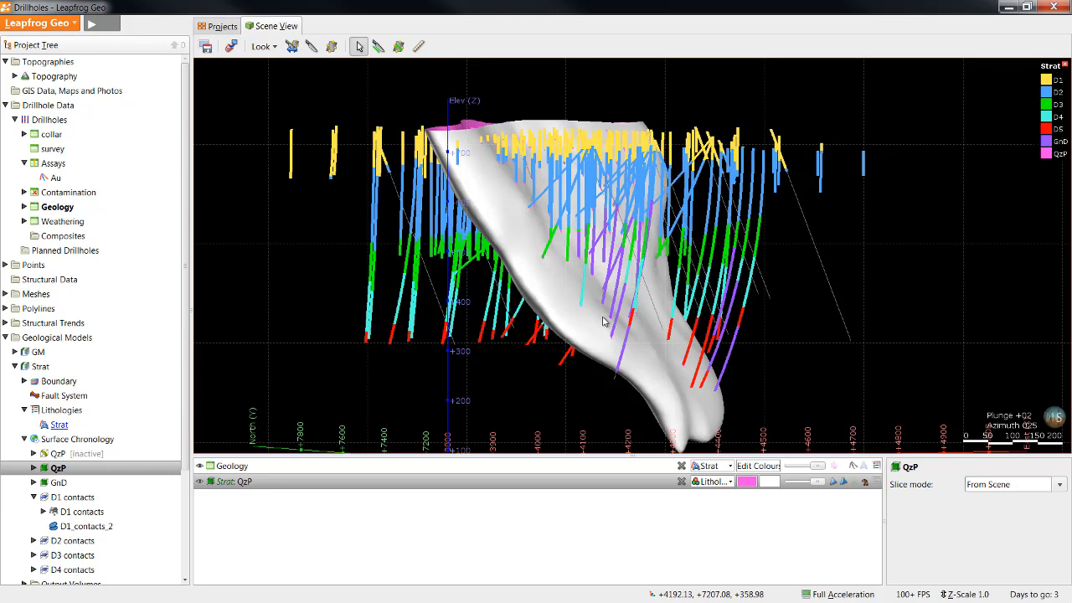
# Select QzP in the Project Tree after inspecting the surface among the drillholes
pyautogui.click(57, 469)
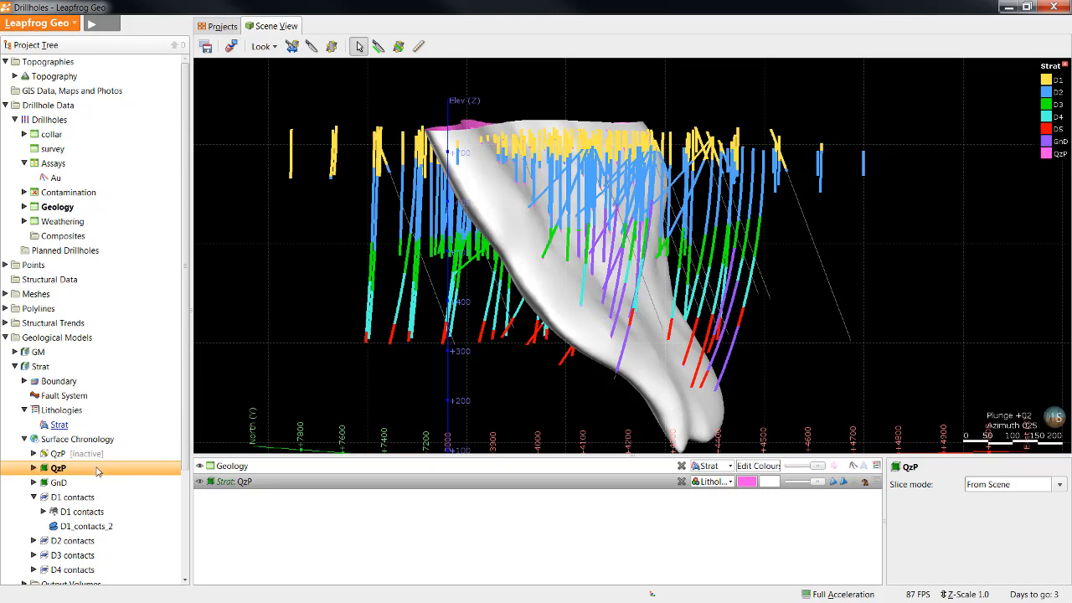
# Bring up QzP's context menu with its Edit and Add submenus
pyautogui.rightClick(57, 468)
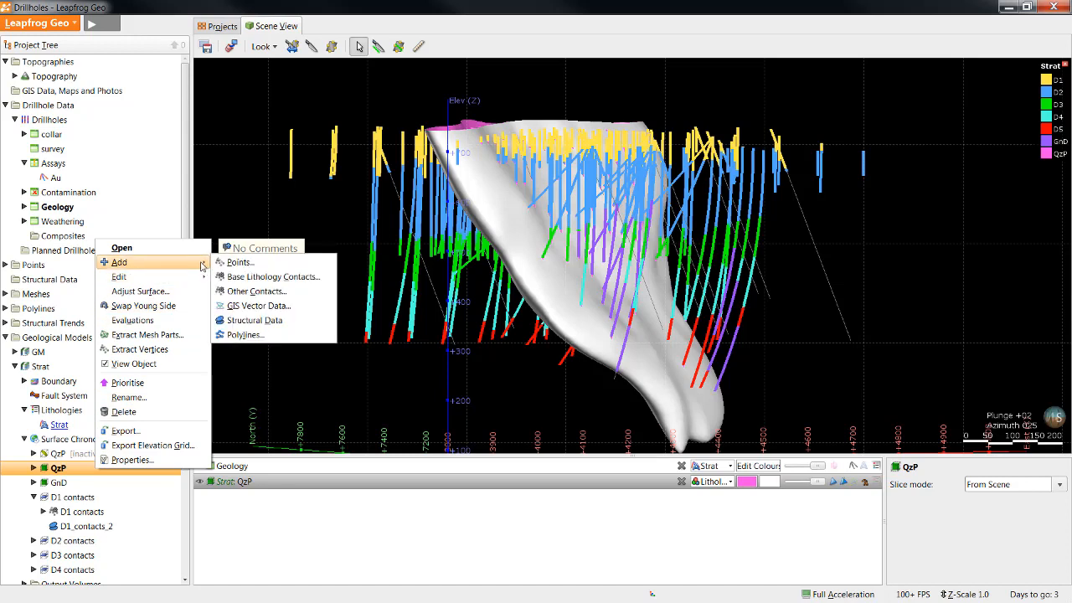
pyautogui.moveTo(258, 305)
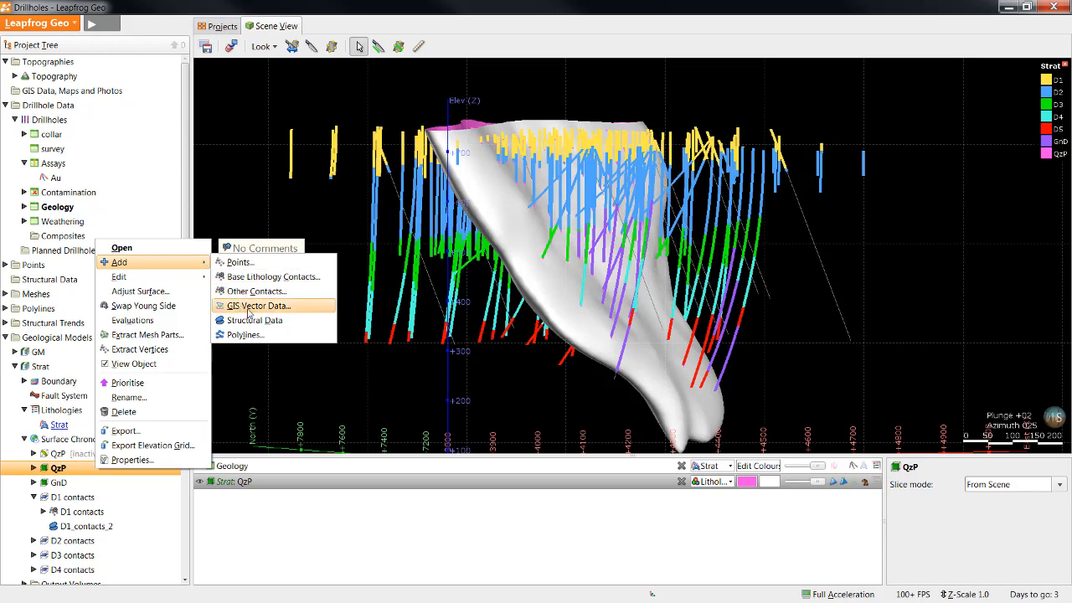
pyautogui.moveTo(254, 320)
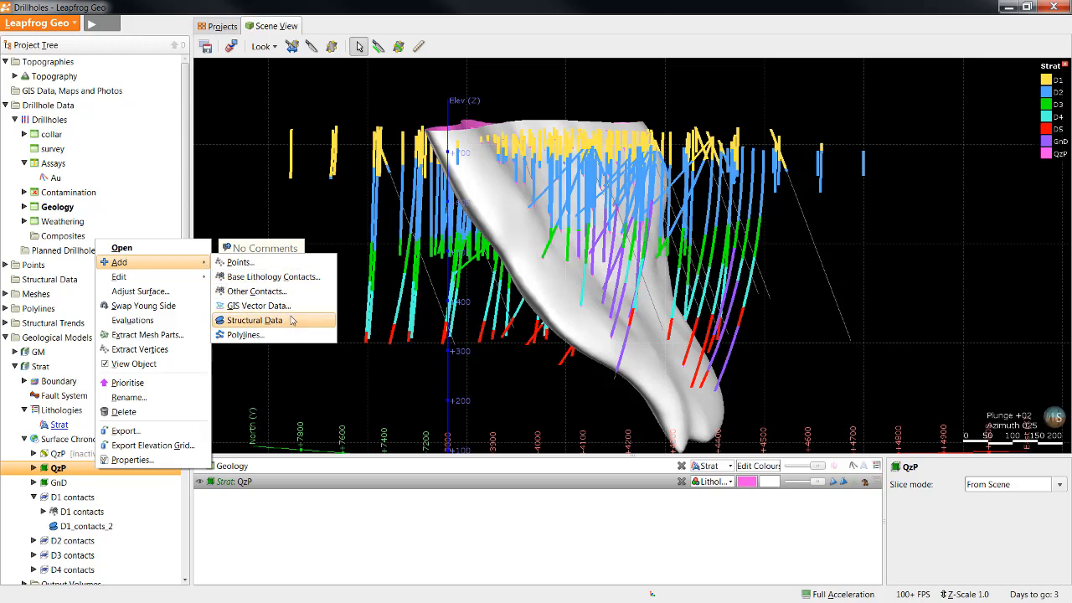
pyautogui.moveTo(243, 335)
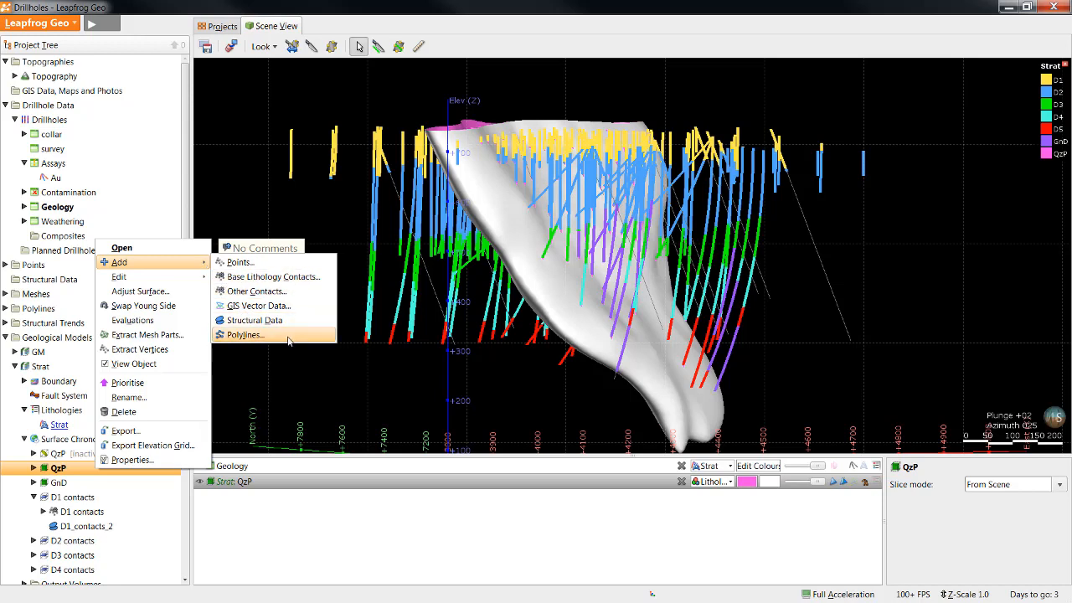
pyautogui.moveTo(238, 262)
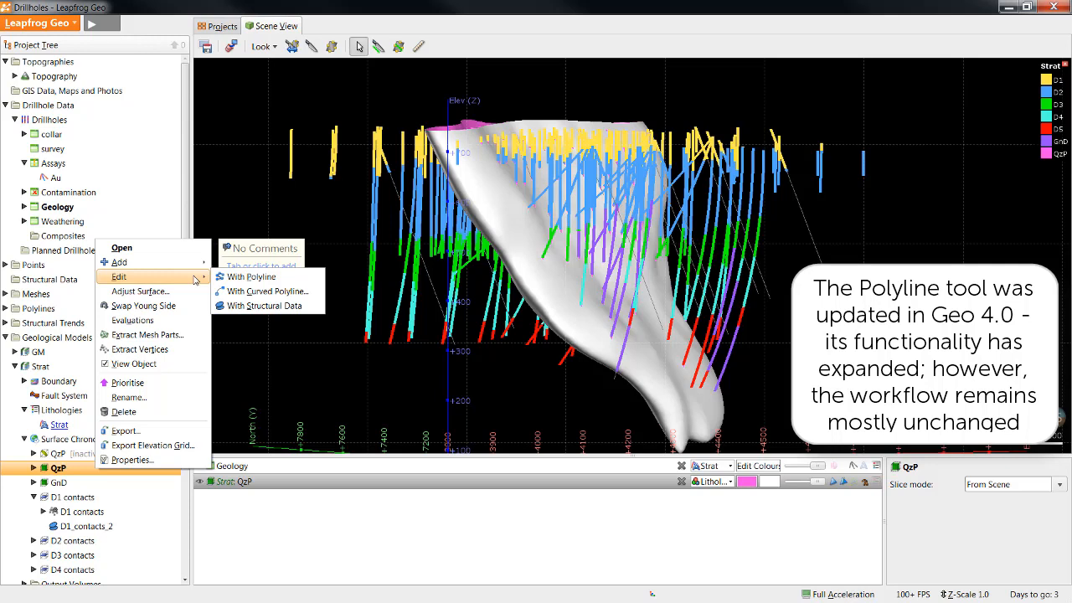
pyautogui.moveTo(251, 276)
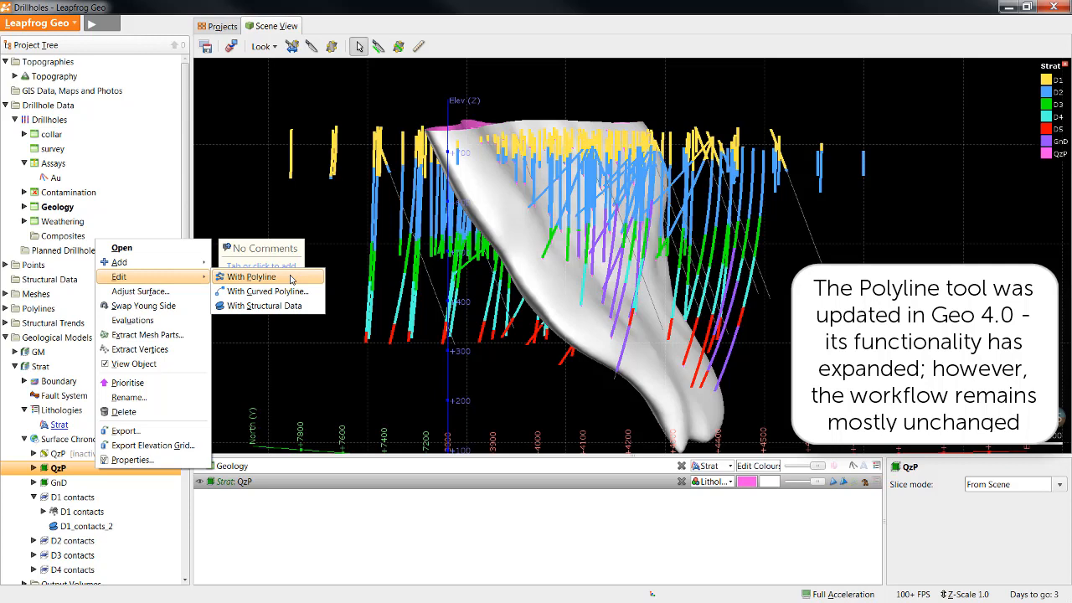
pyautogui.moveTo(266, 291)
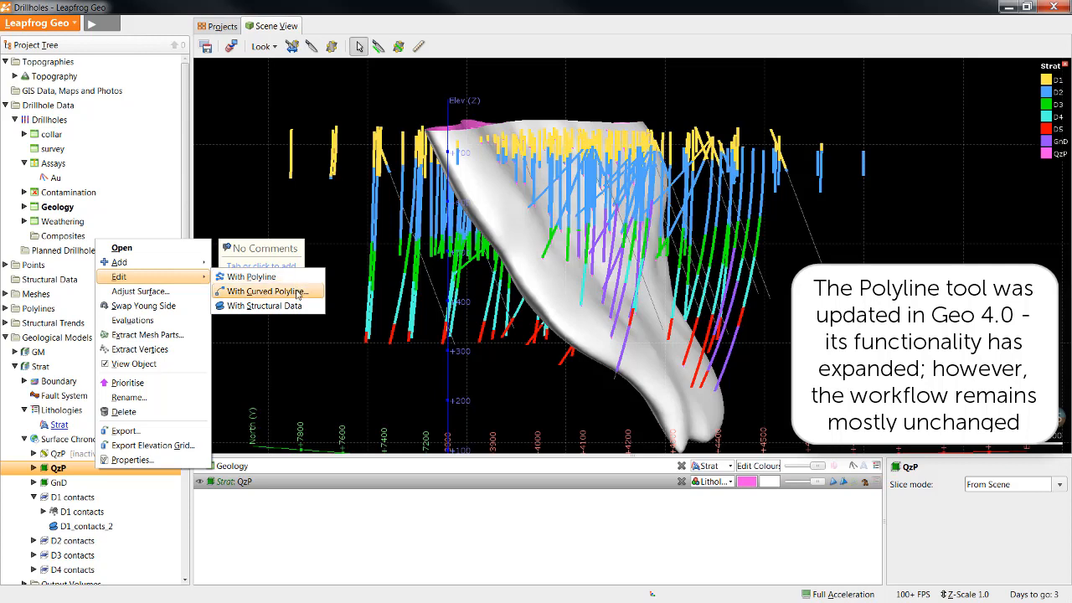
pyautogui.moveTo(302, 318)
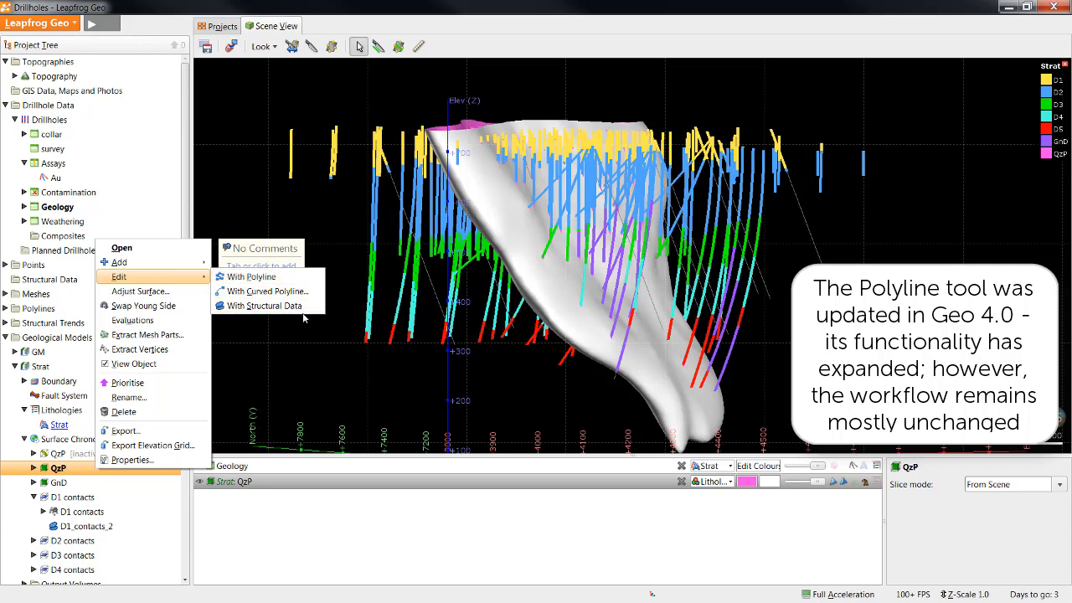
pyautogui.moveTo(267, 292)
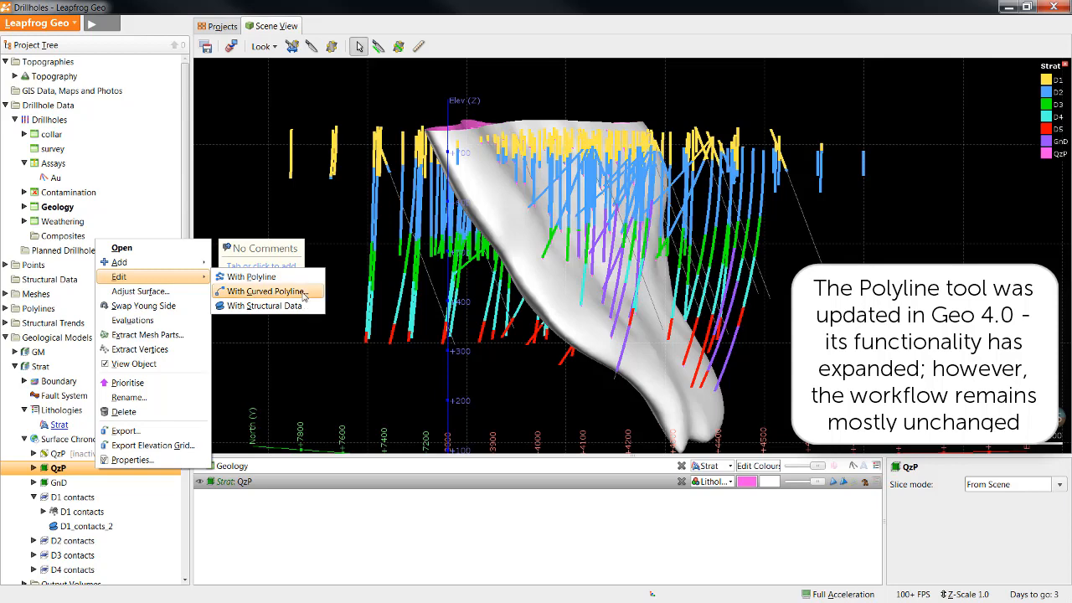
# Begin editing QzP with a curved polyline in slicer view
pyautogui.click(266, 292)
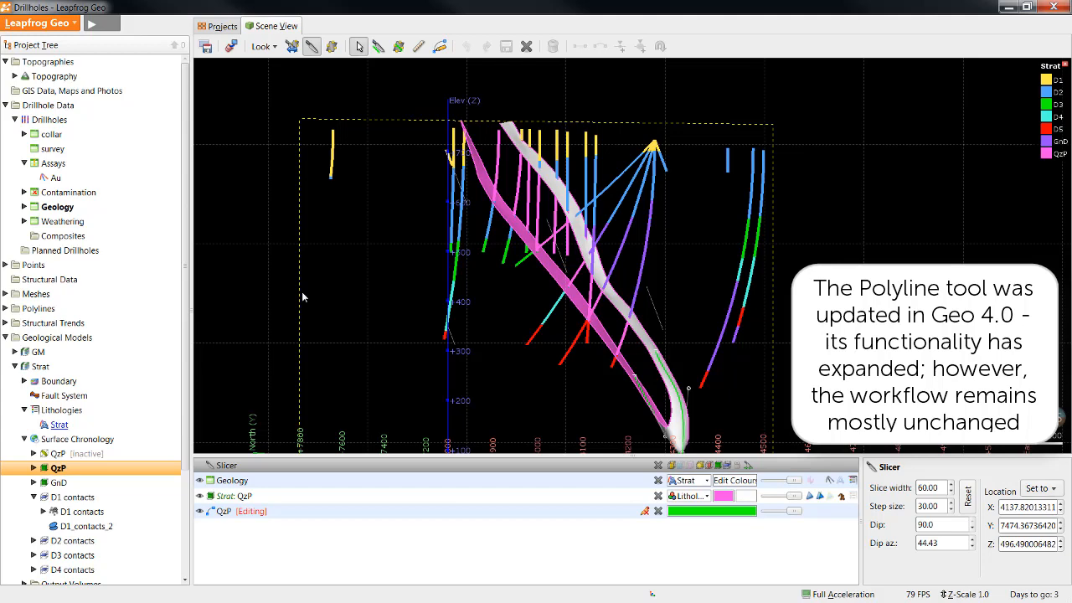
pyautogui.moveTo(362, 265)
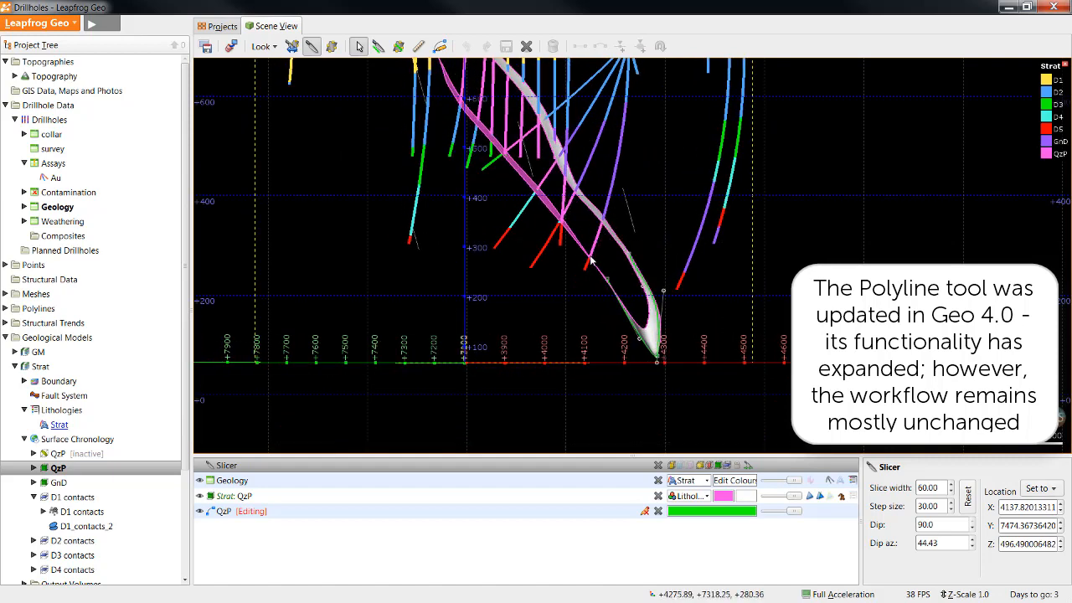
pyautogui.moveTo(622, 262)
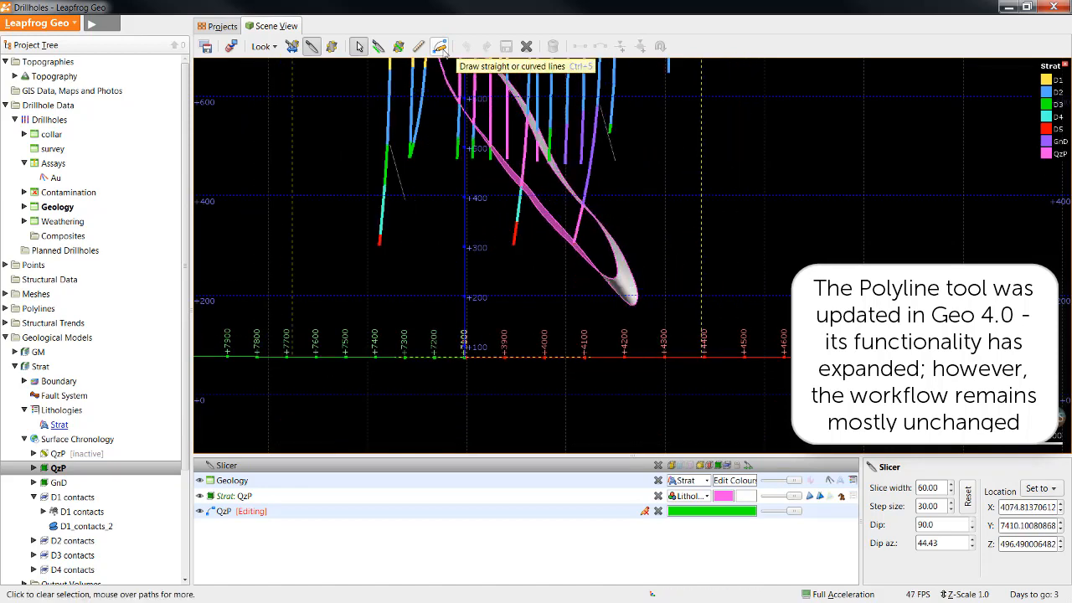
# Draw a curved polyline along QzP's lower tip and save it to reshape the surface
pyautogui.click(439, 47)
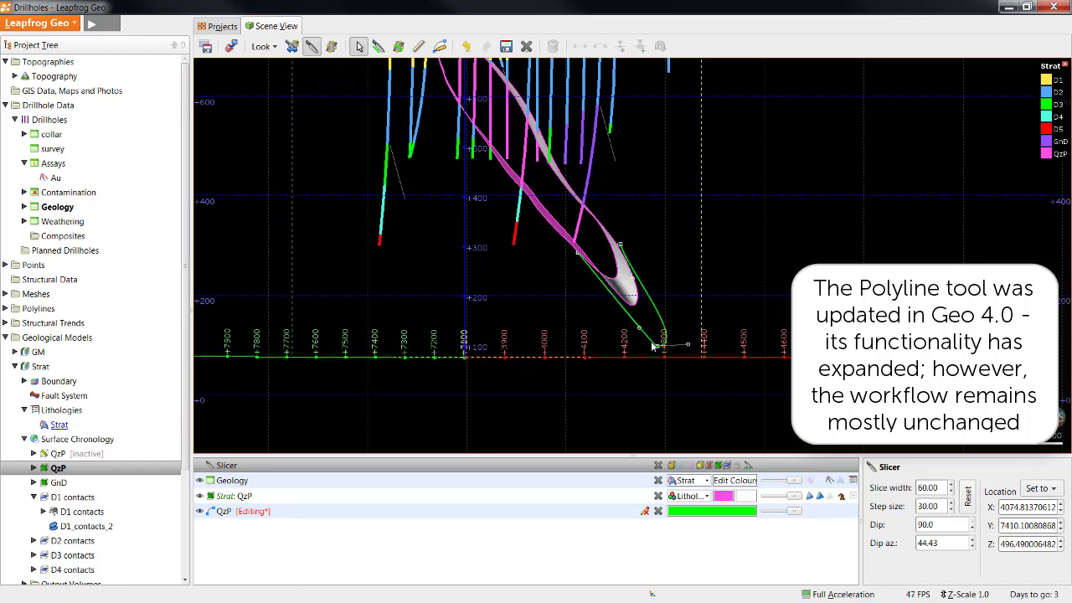
pyautogui.moveTo(678, 347)
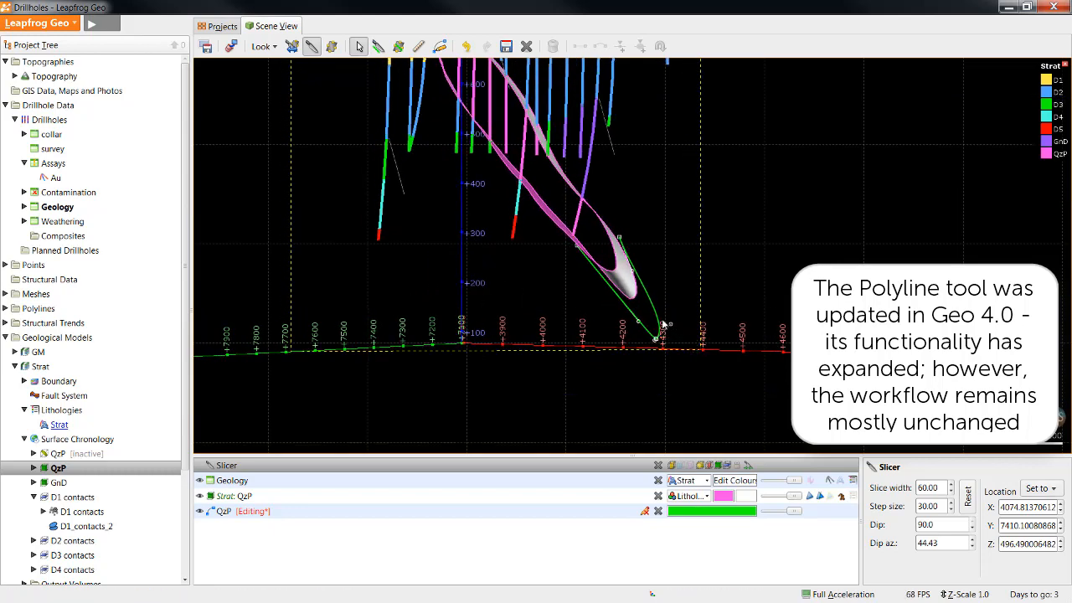
pyautogui.click(506, 47)
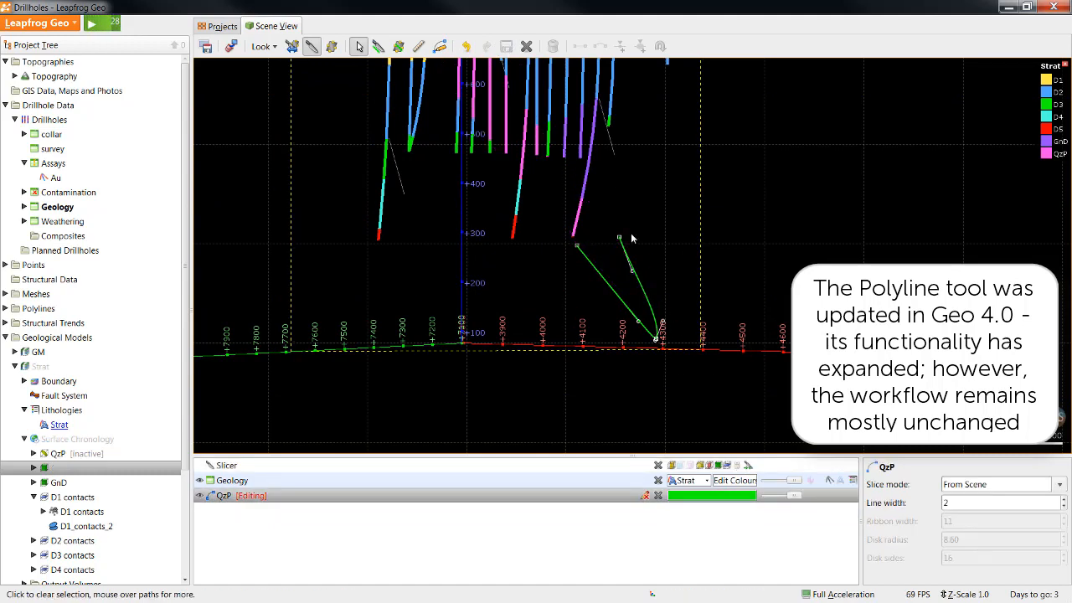
pyautogui.moveTo(670, 332)
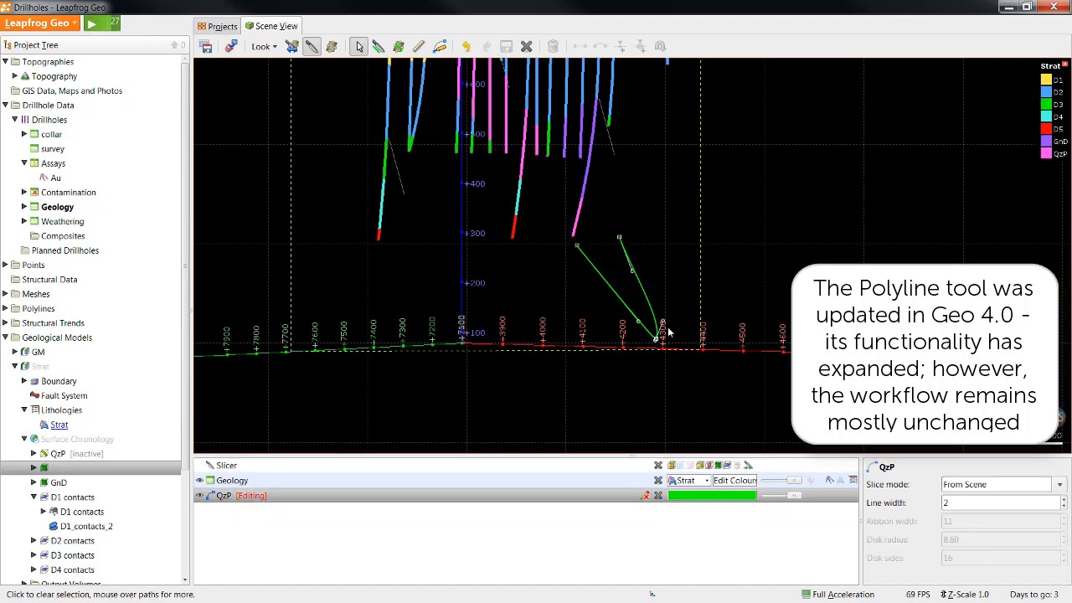
pyautogui.moveTo(590, 245)
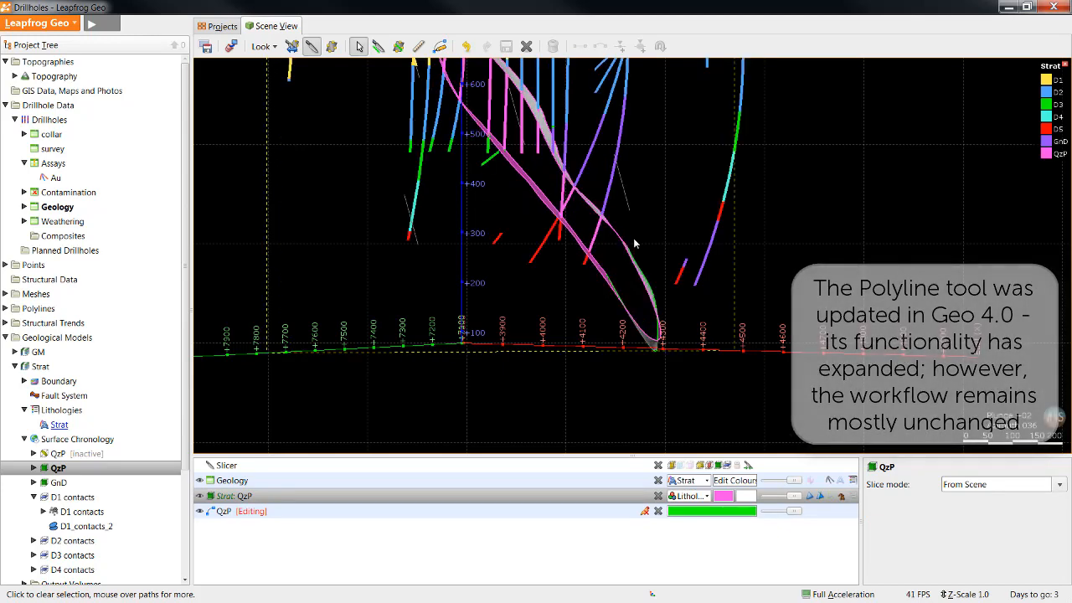
# Clear the scene and display the D2 contacts surface with the drillhole geology
pyautogui.click(232, 47)
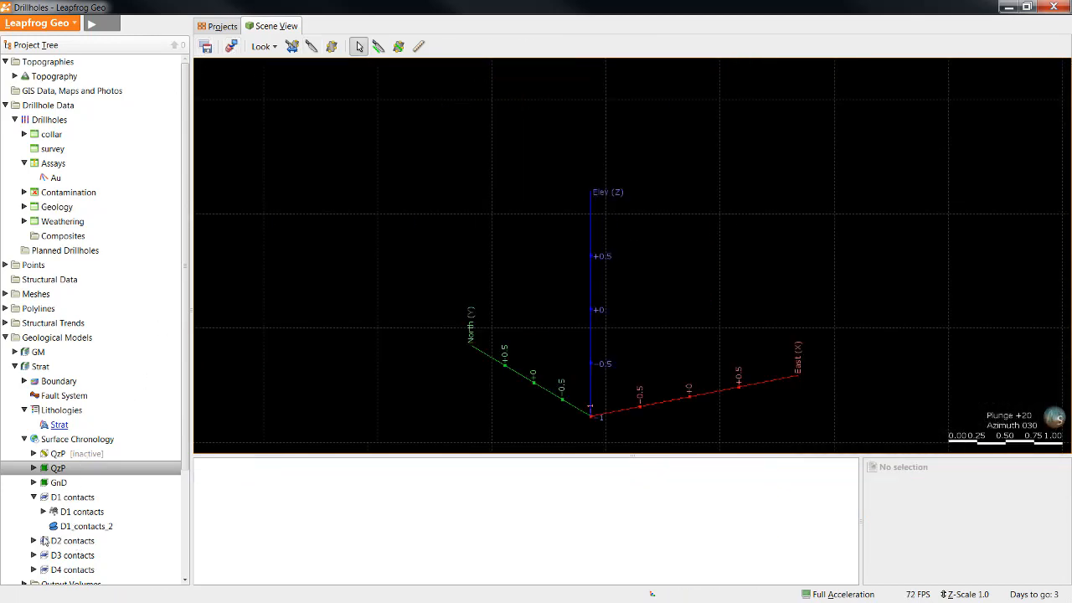
pyautogui.click(72, 540)
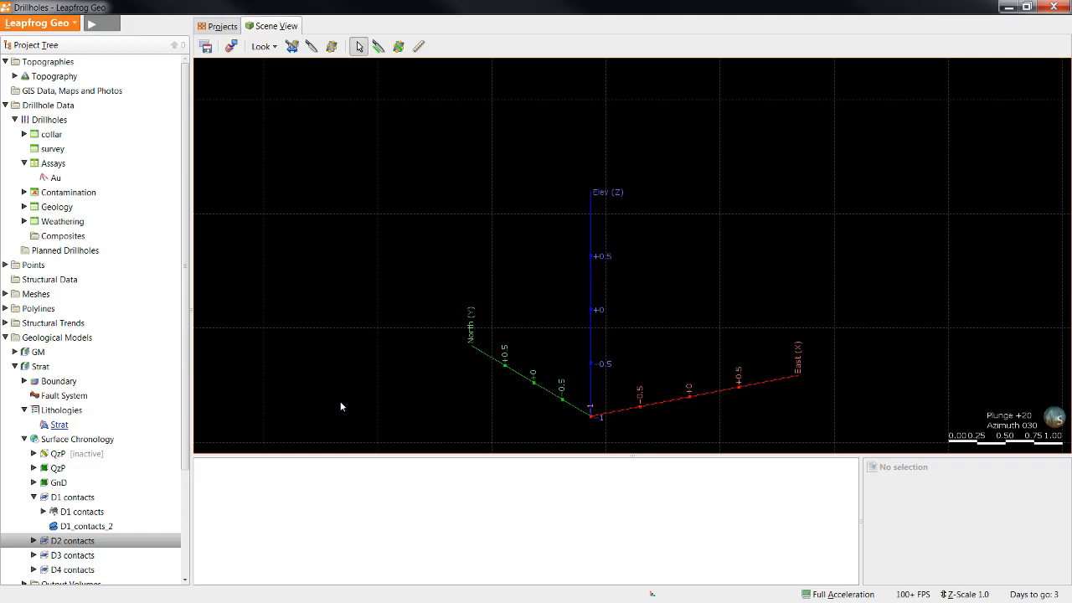
pyautogui.moveTo(81, 539)
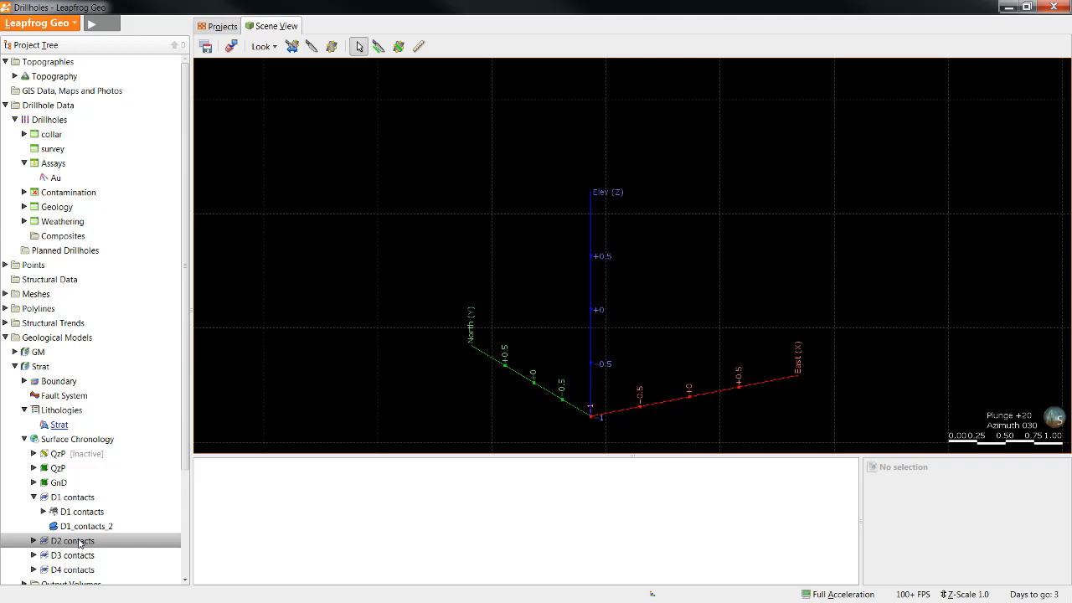
pyautogui.doubleClick(72, 540)
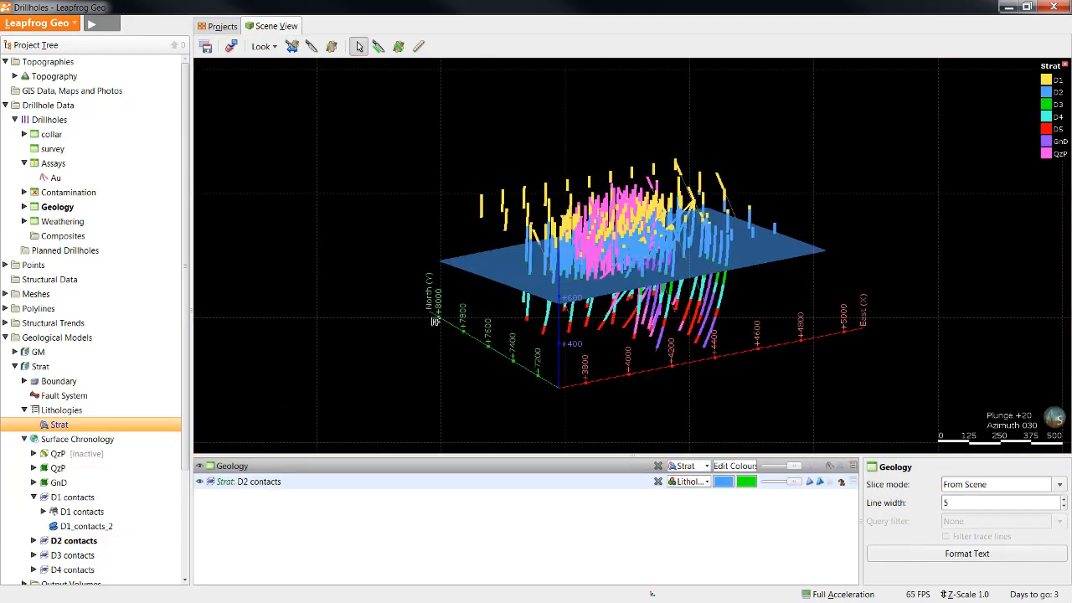
# Edit D2 contacts with structural data, placing a disk dipping 15.11° toward azimuth 84.62
pyautogui.rightClick(74, 540)
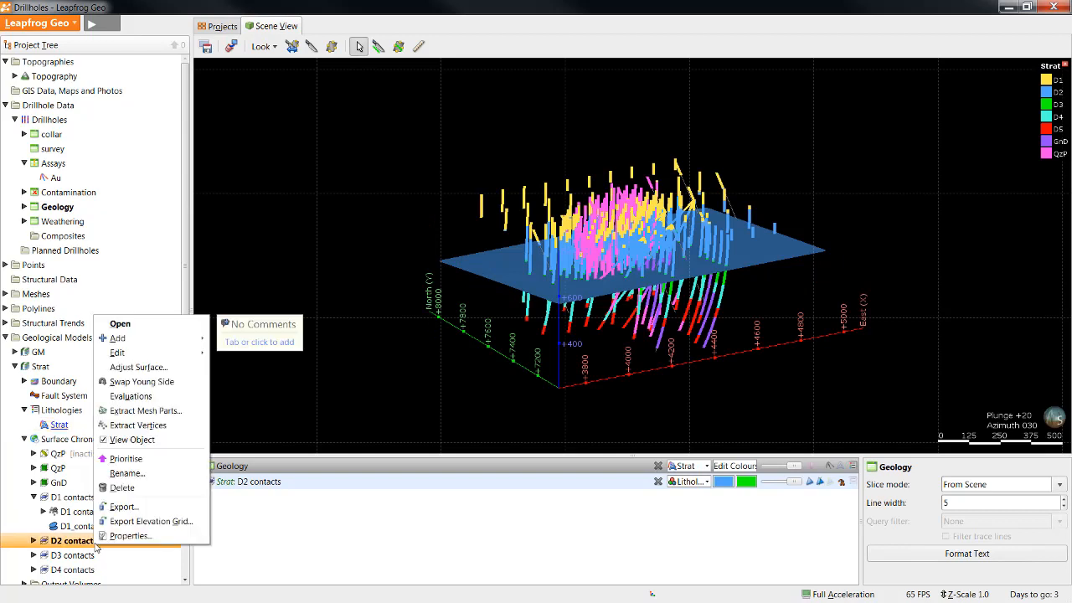
pyautogui.moveTo(138, 367)
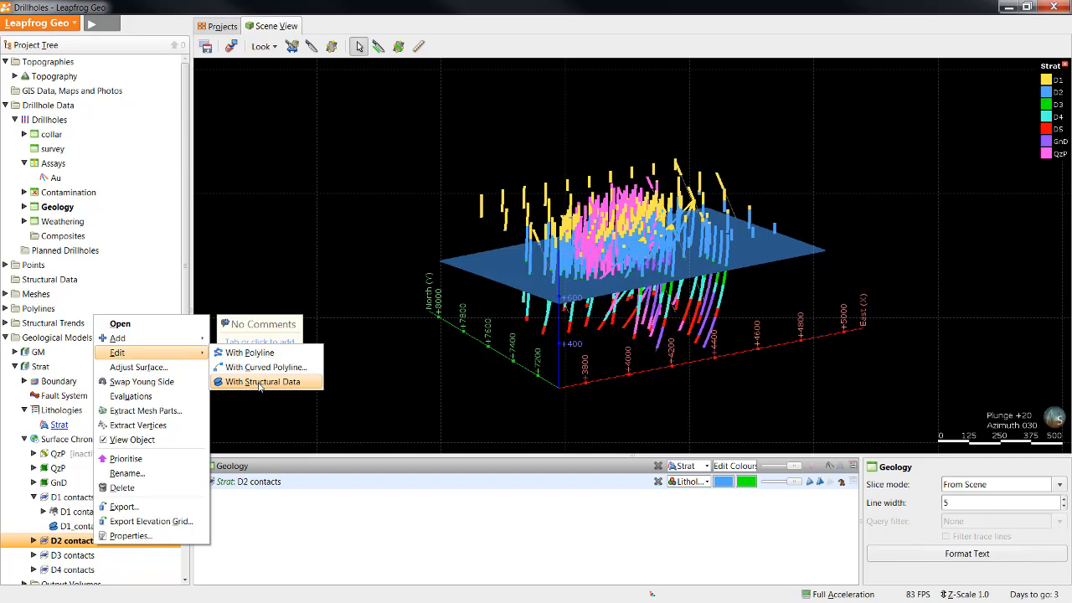
pyautogui.click(263, 382)
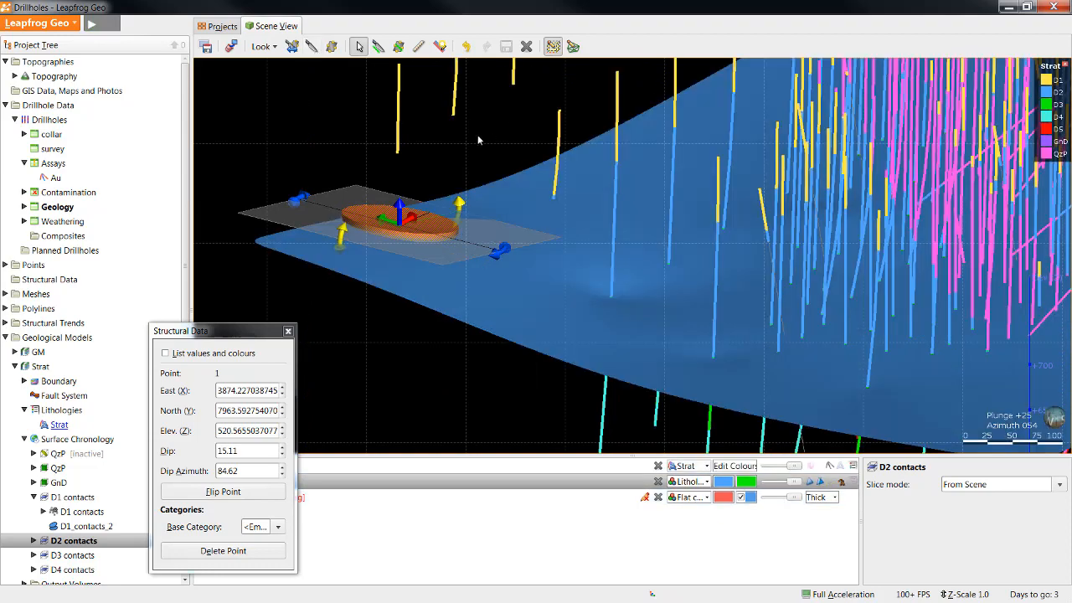
# Review QzP's Value Clipping distribution, then scroll blog results on value clipping
pyautogui.click(57, 467)
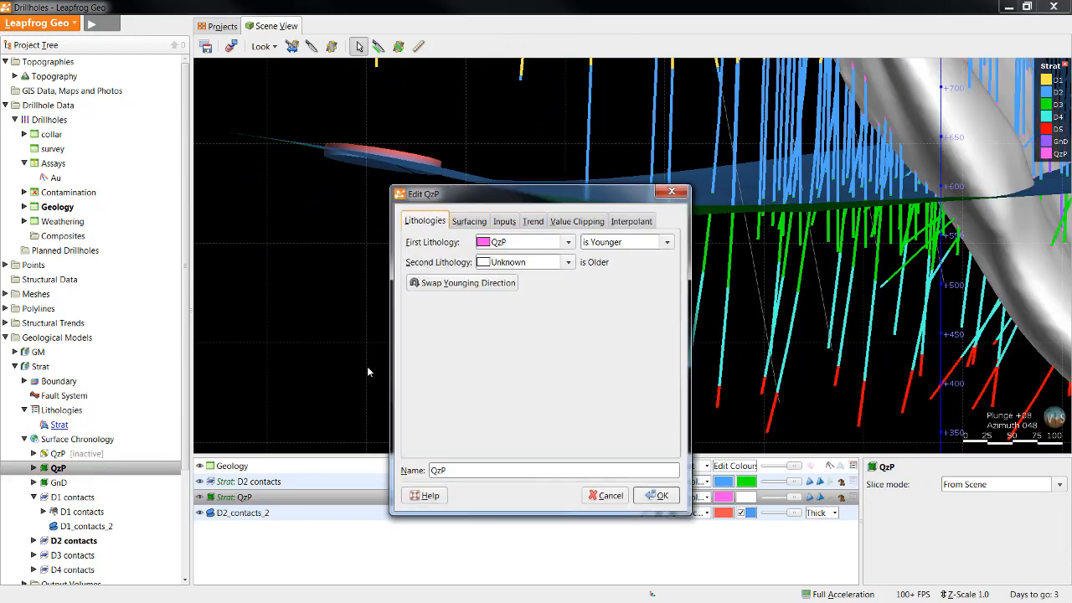
pyautogui.click(576, 221)
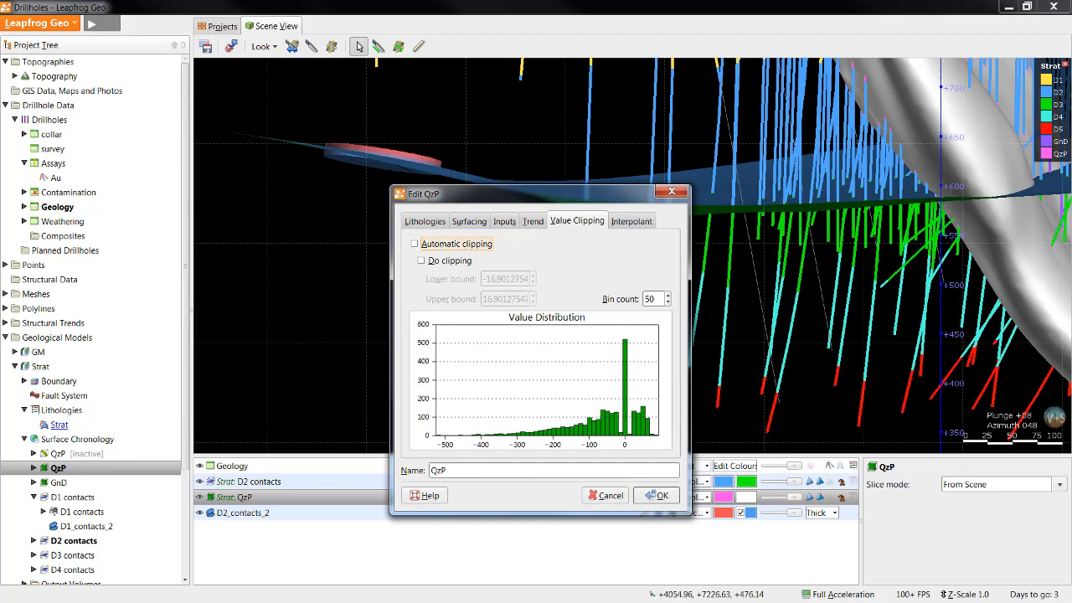
pyautogui.moveTo(494, 360)
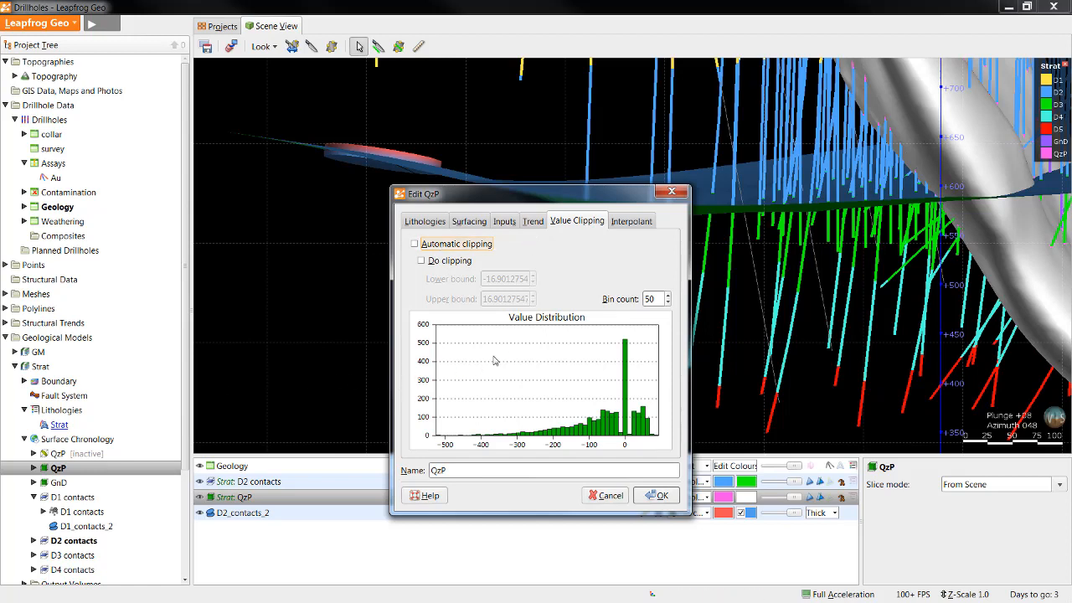
pyautogui.moveTo(560, 282)
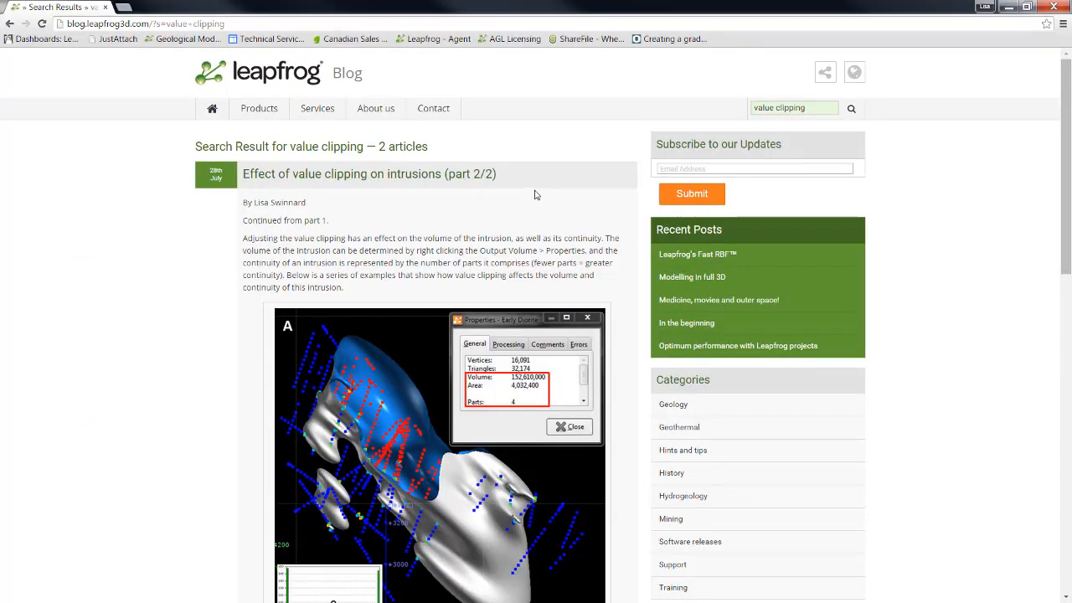
pyautogui.scroll(-3)
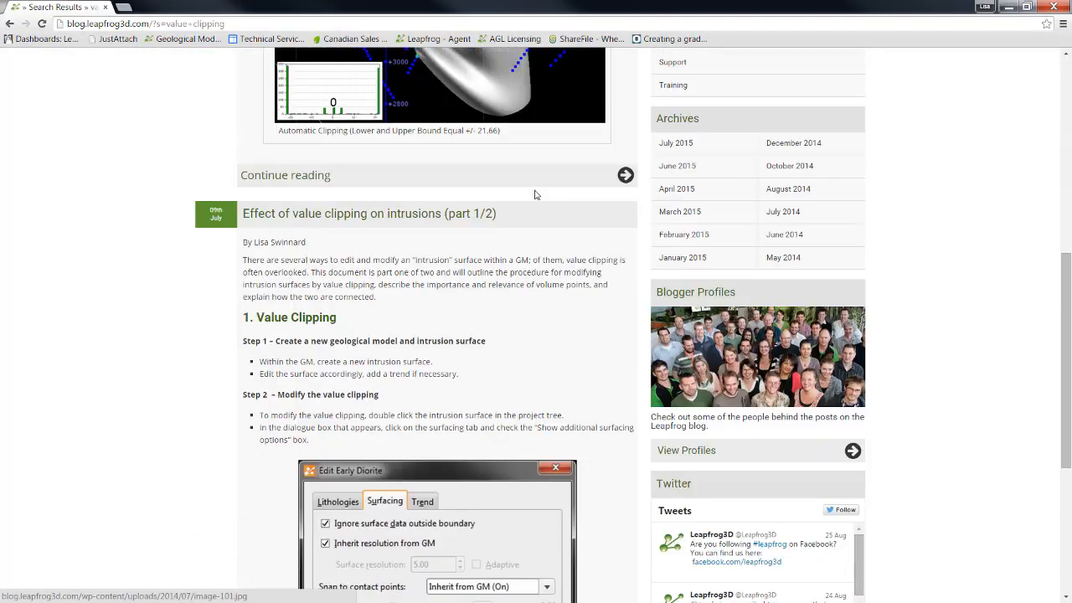